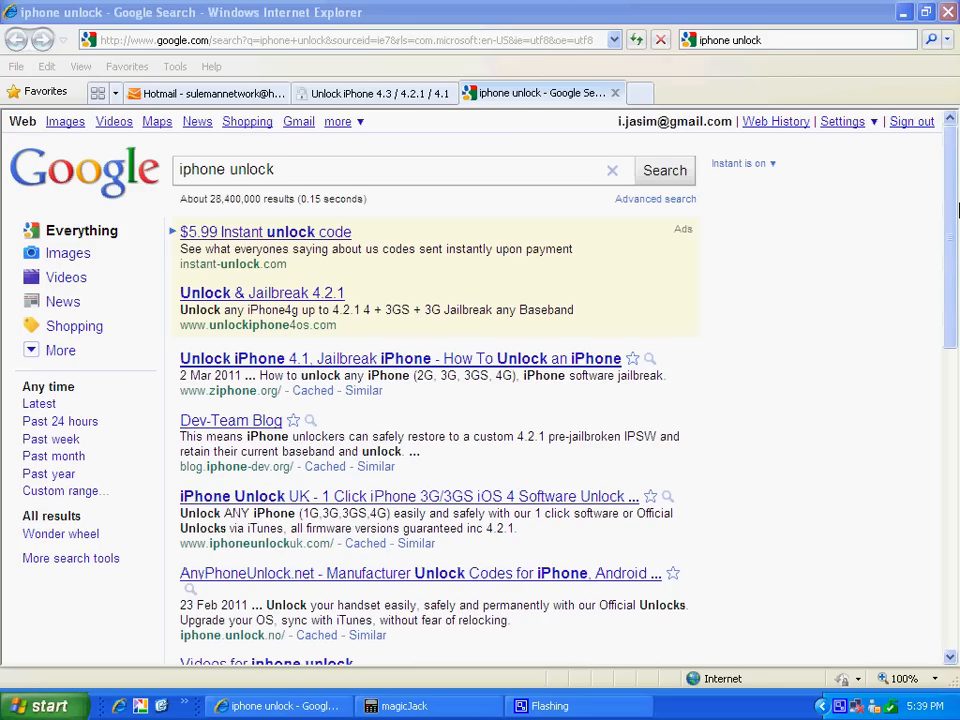
mouse_move(464, 180)
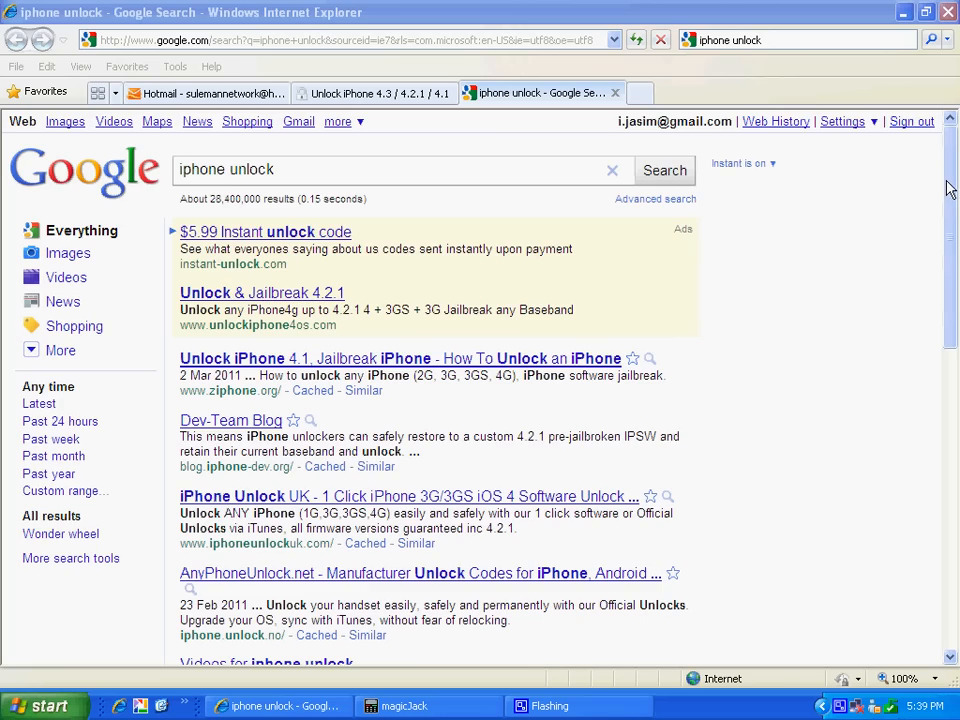
Skim the Google results, then switch to the unlockiphone4os.com 'Unlock iPhone 4.3 / 4.2.1 / 4.1' site
scroll(down, 3)
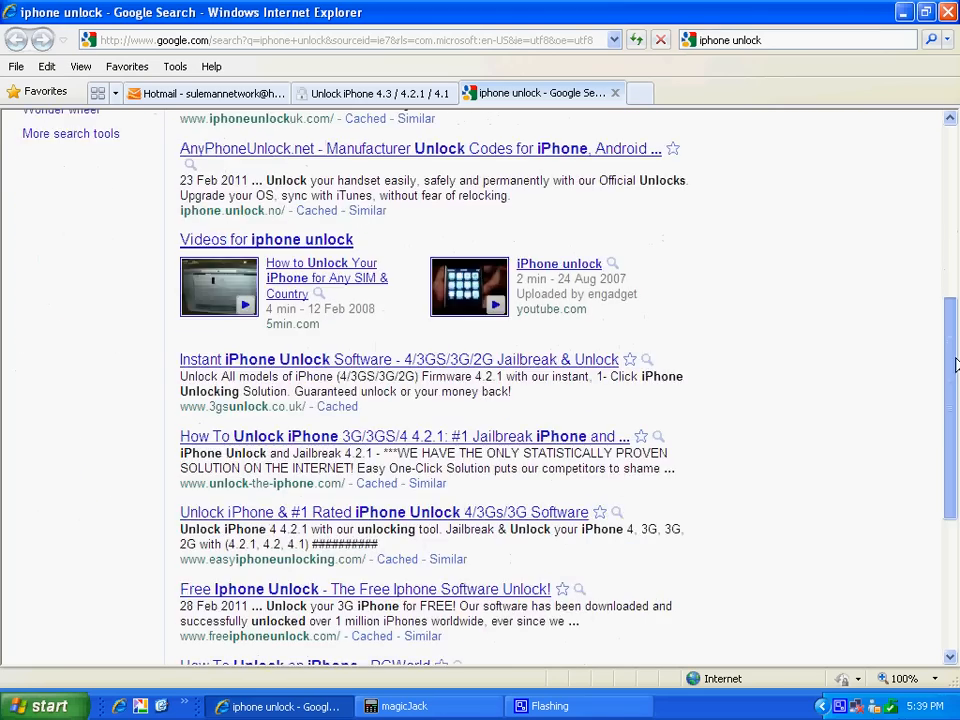
scroll(down, 3)
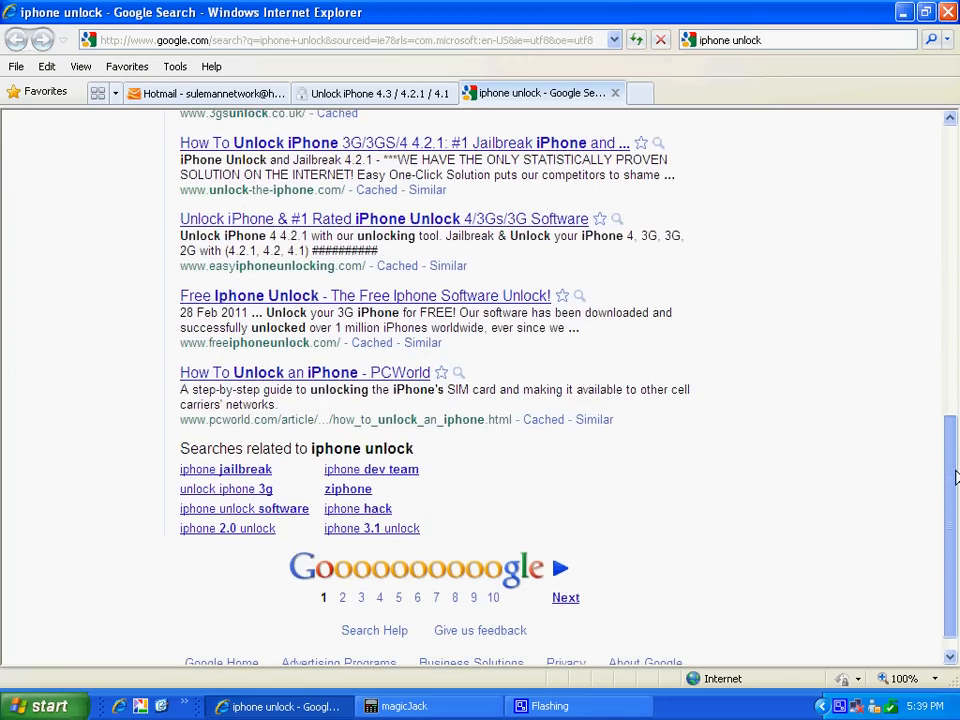
scroll(up, 3)
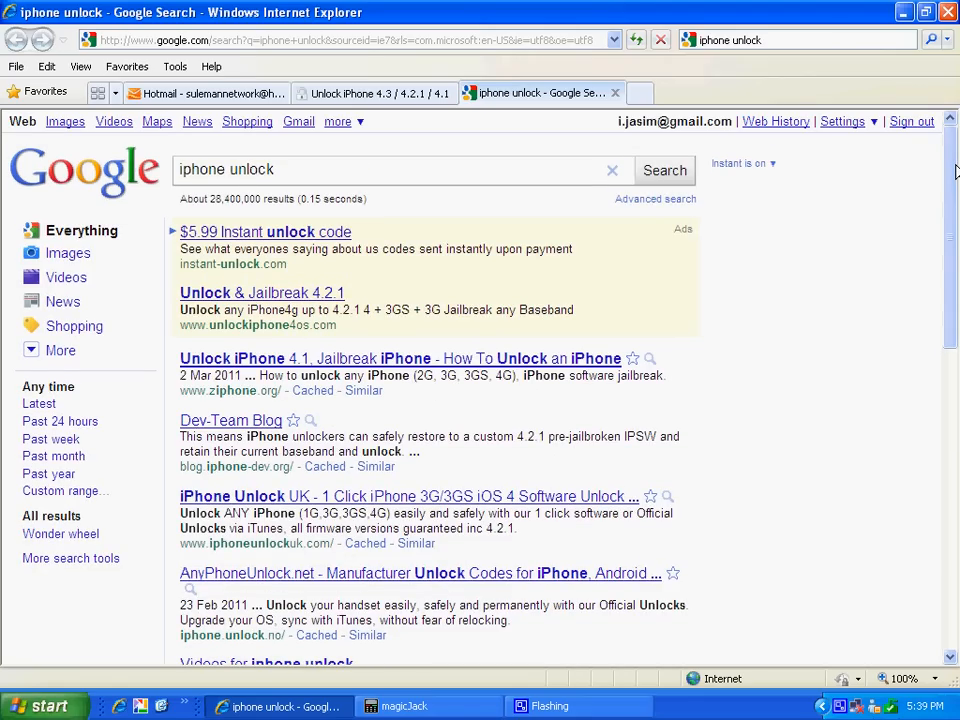
mouse_move(948, 172)
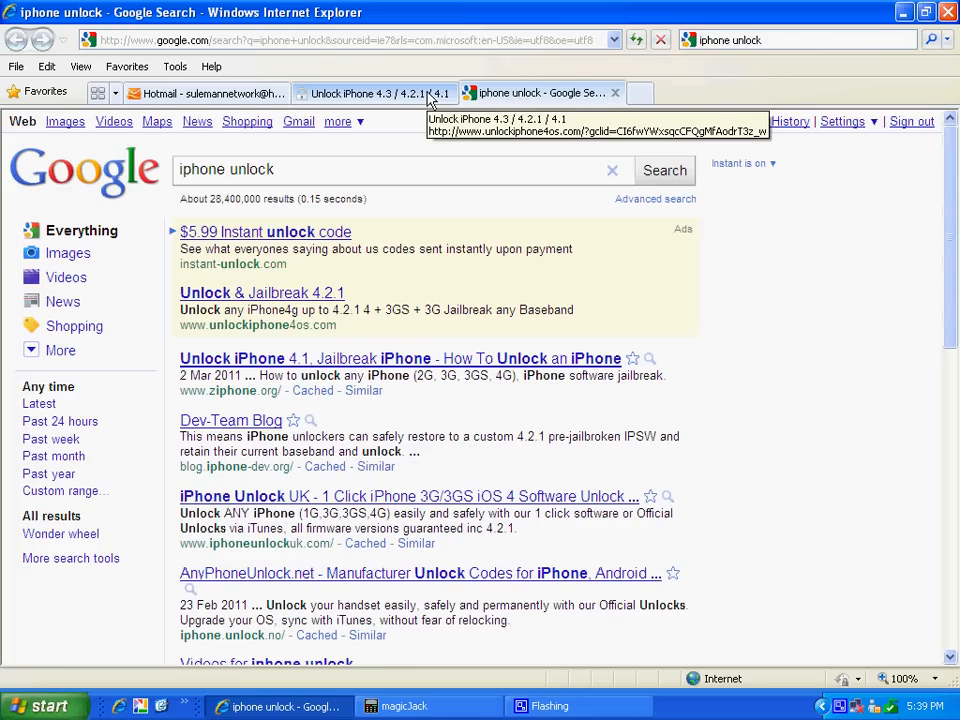
mouse_move(430, 108)
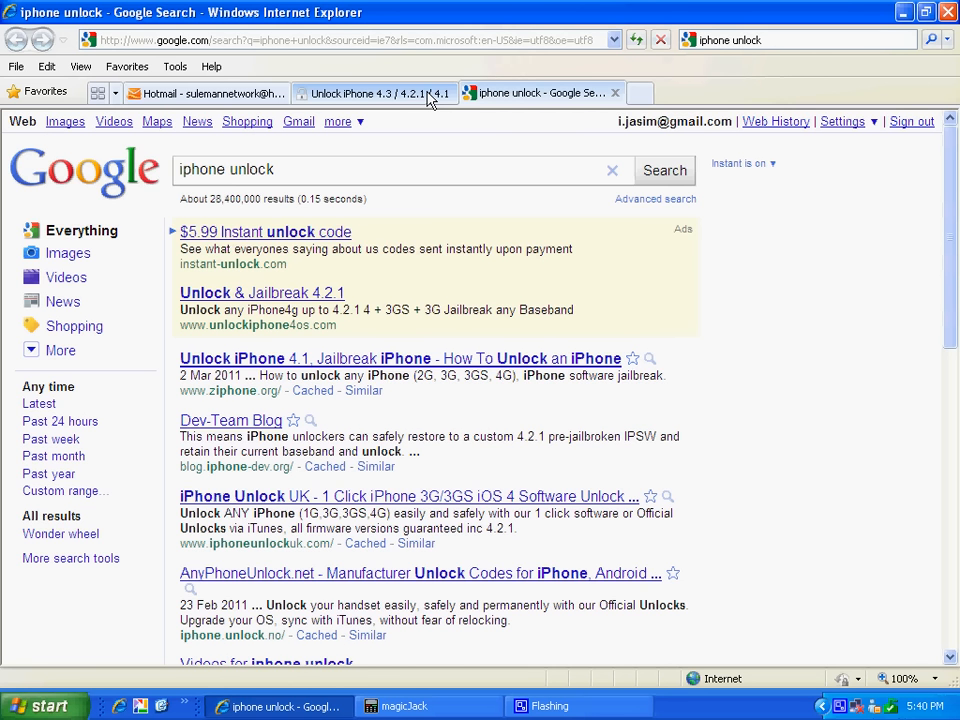
click(370, 92)
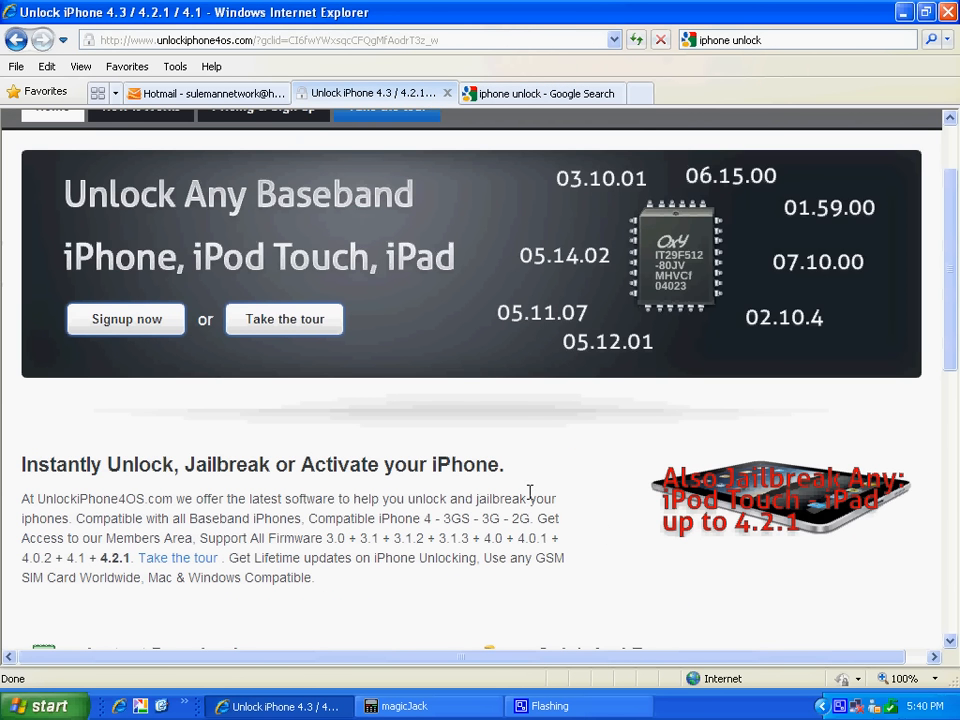
mouse_move(720, 400)
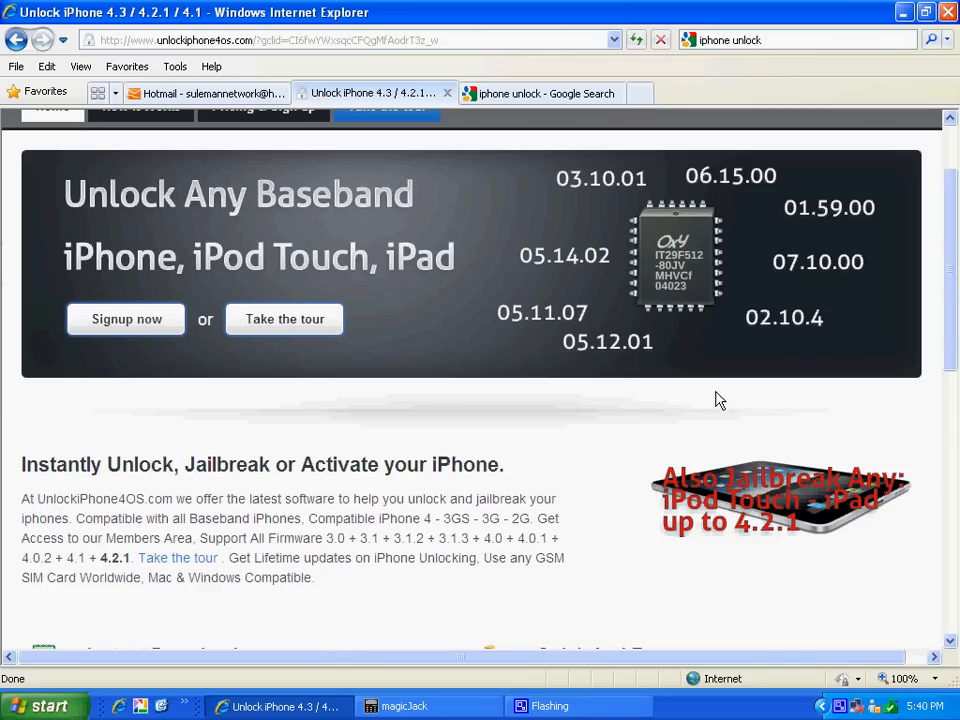
mouse_move(652, 378)
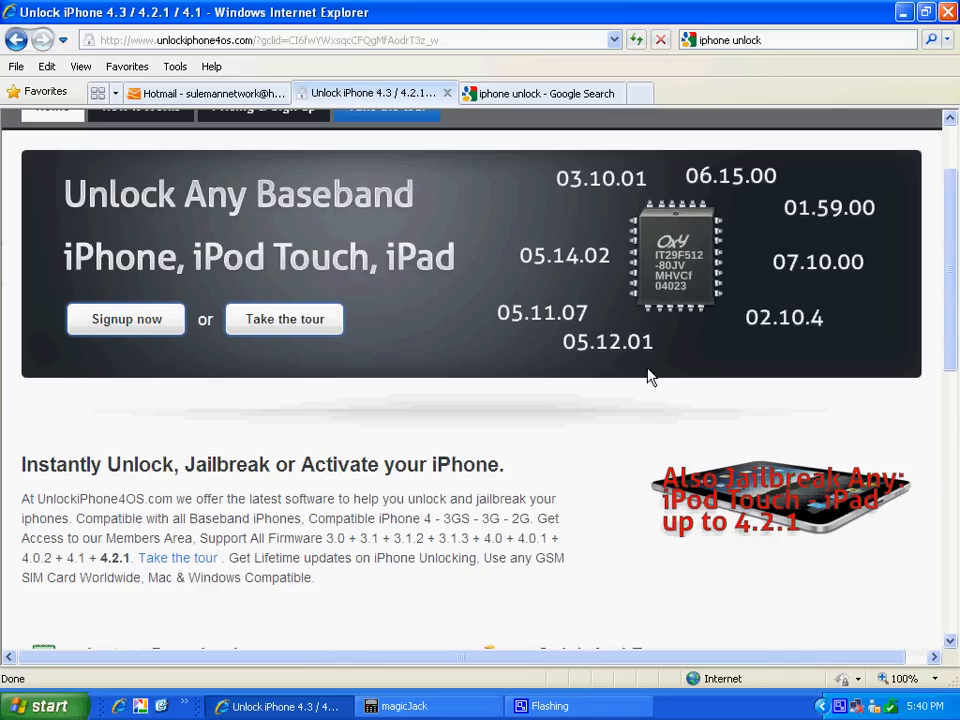
mouse_move(724, 292)
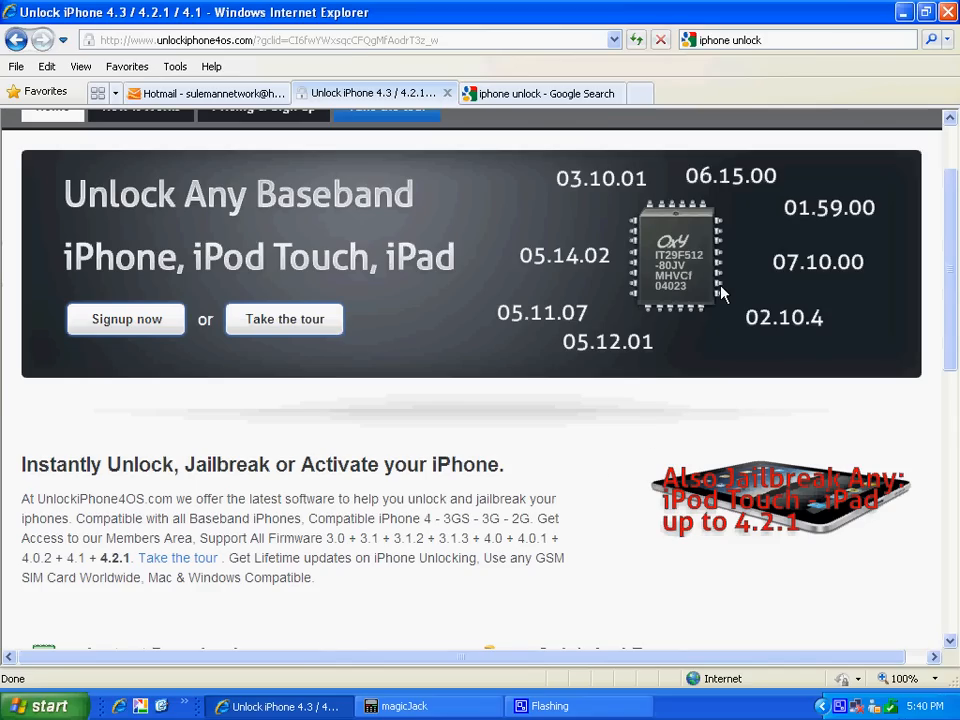
mouse_move(830, 328)
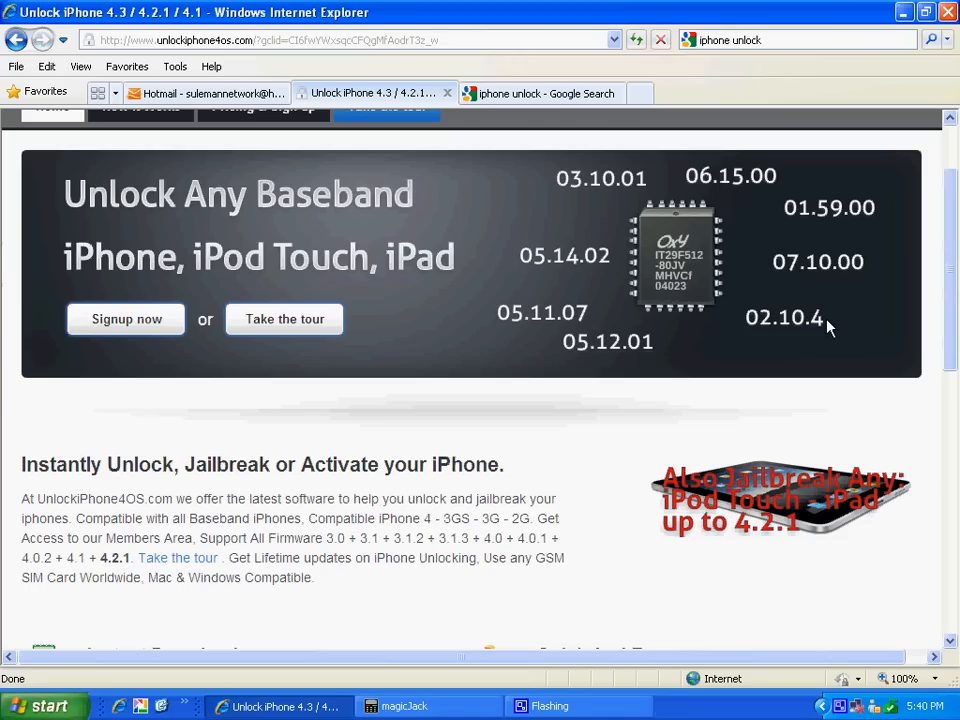
mouse_move(828, 338)
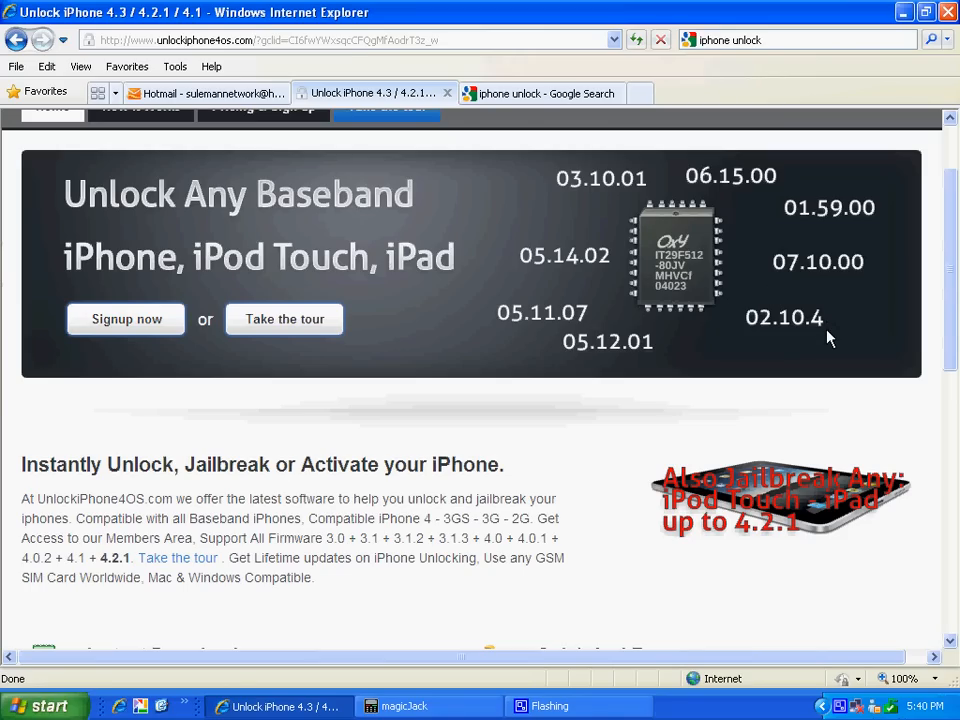
mouse_move(210, 66)
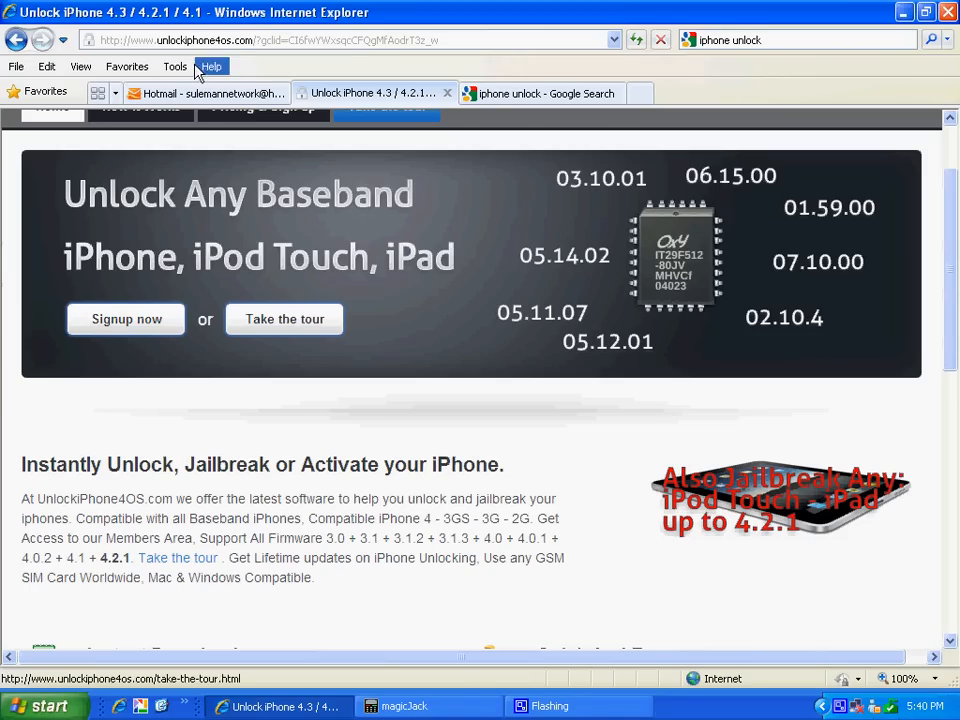
Return to the Hotmail message from Unlocking Solutions with the members link
click(204, 94)
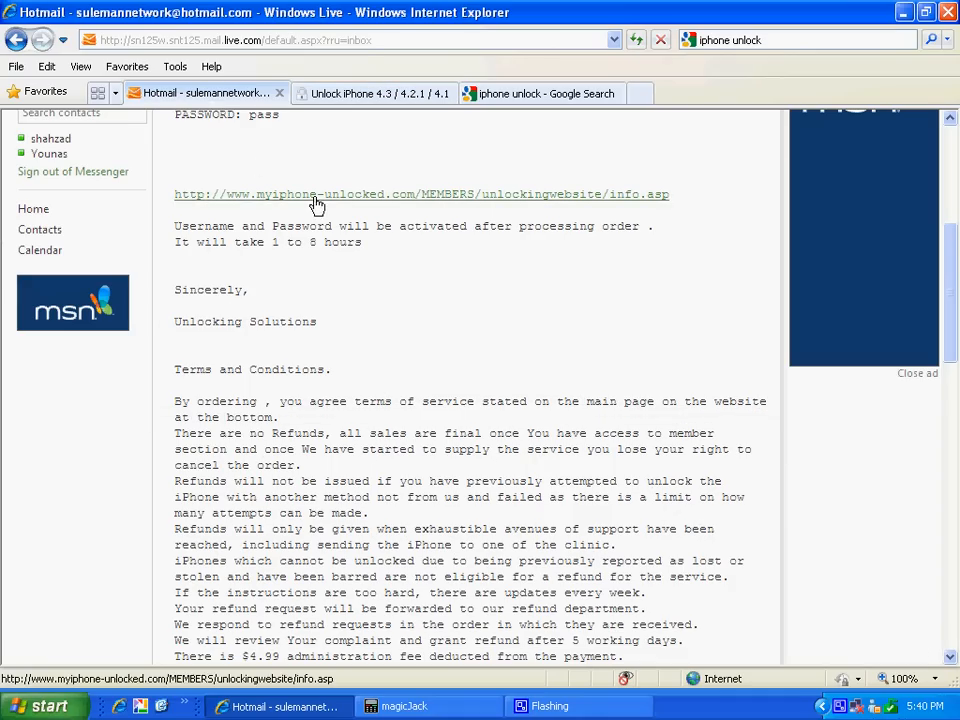
mouse_move(490, 248)
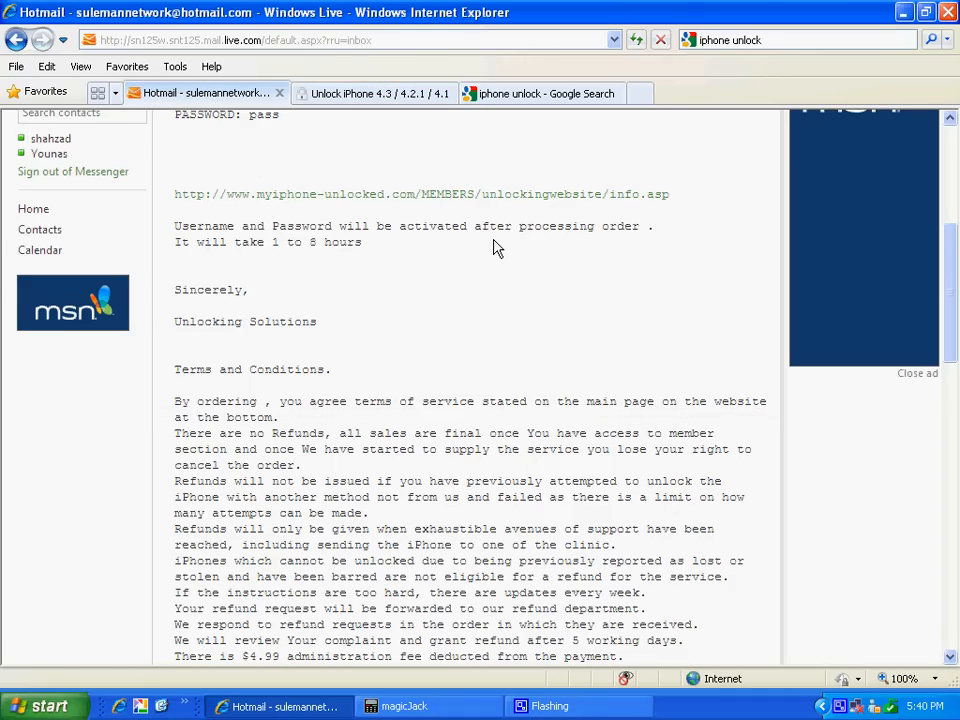
mouse_move(486, 218)
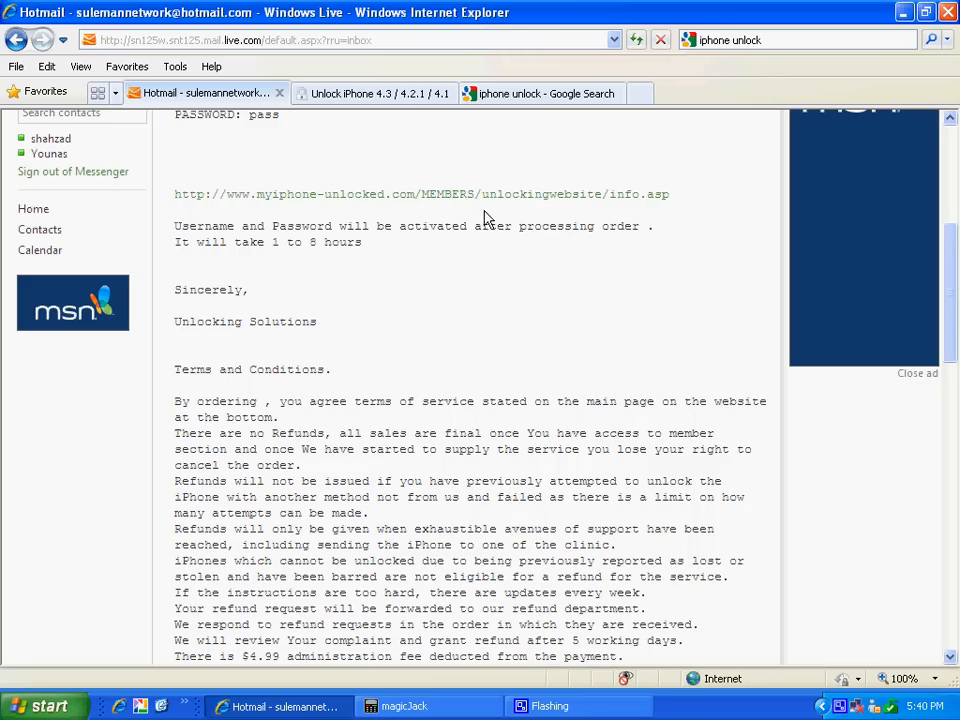
mouse_move(486, 200)
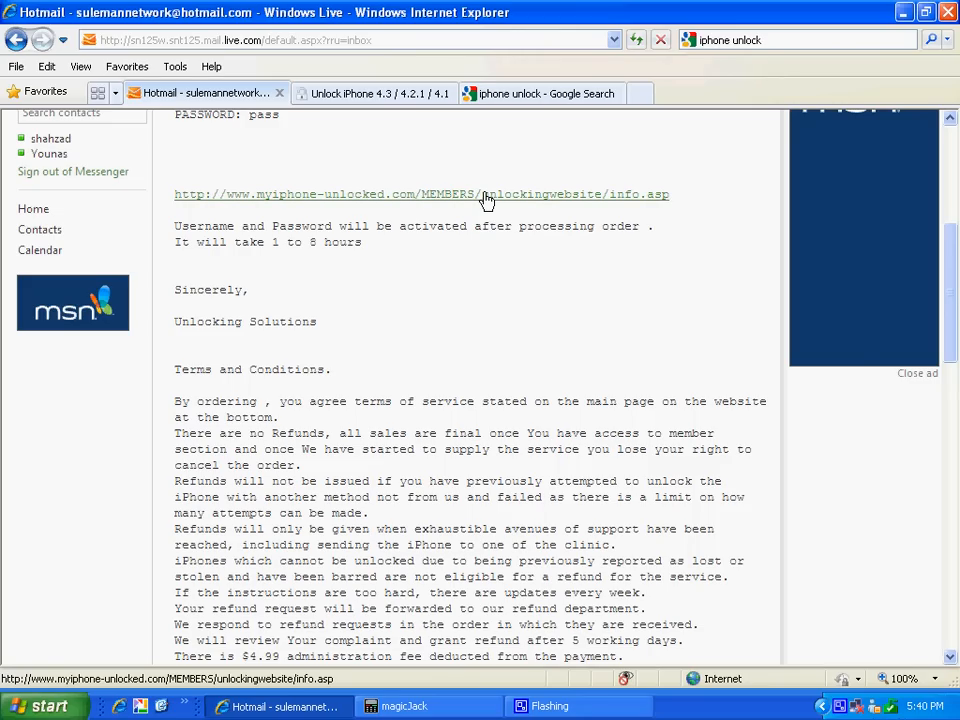
Follow the myiphone-unlocked.com link and reach the iPhone 3GS firmware choice page
click(420, 194)
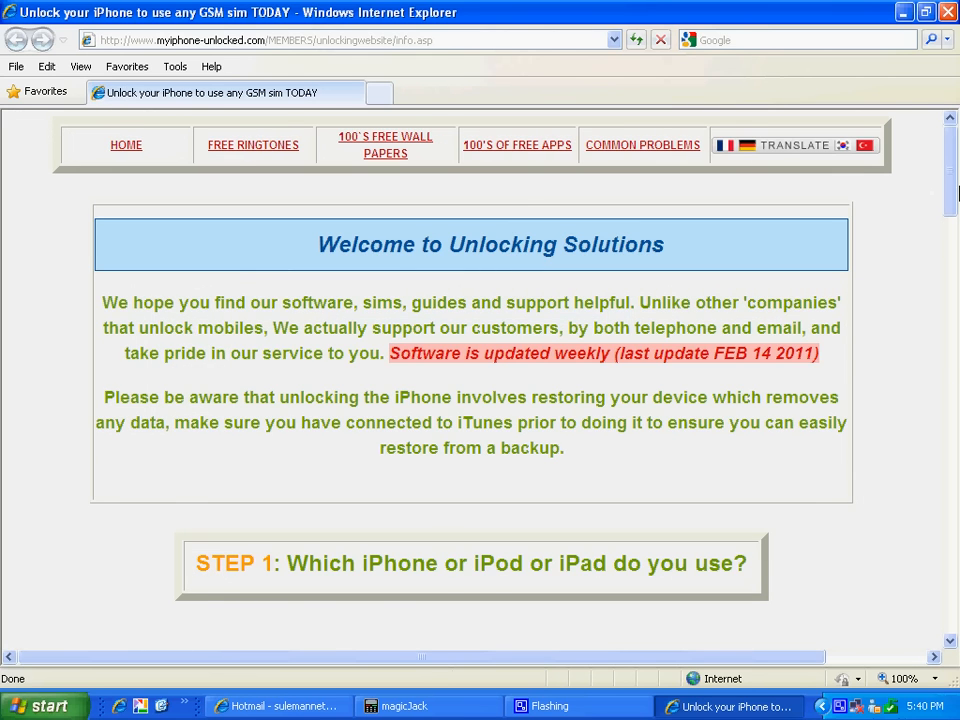
mouse_move(948, 200)
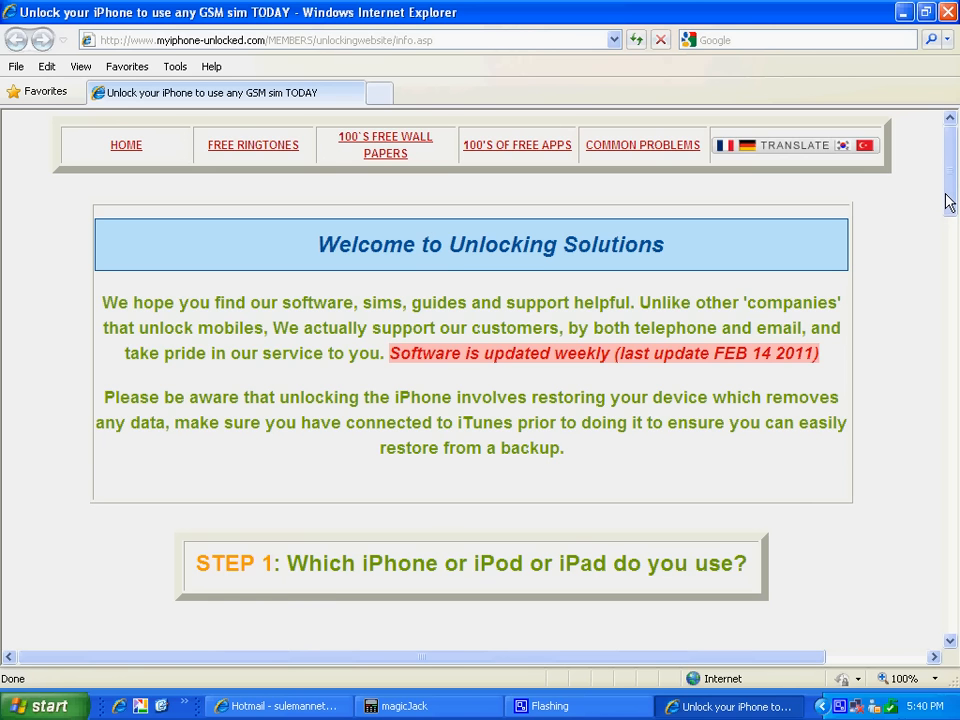
scroll(down, 3)
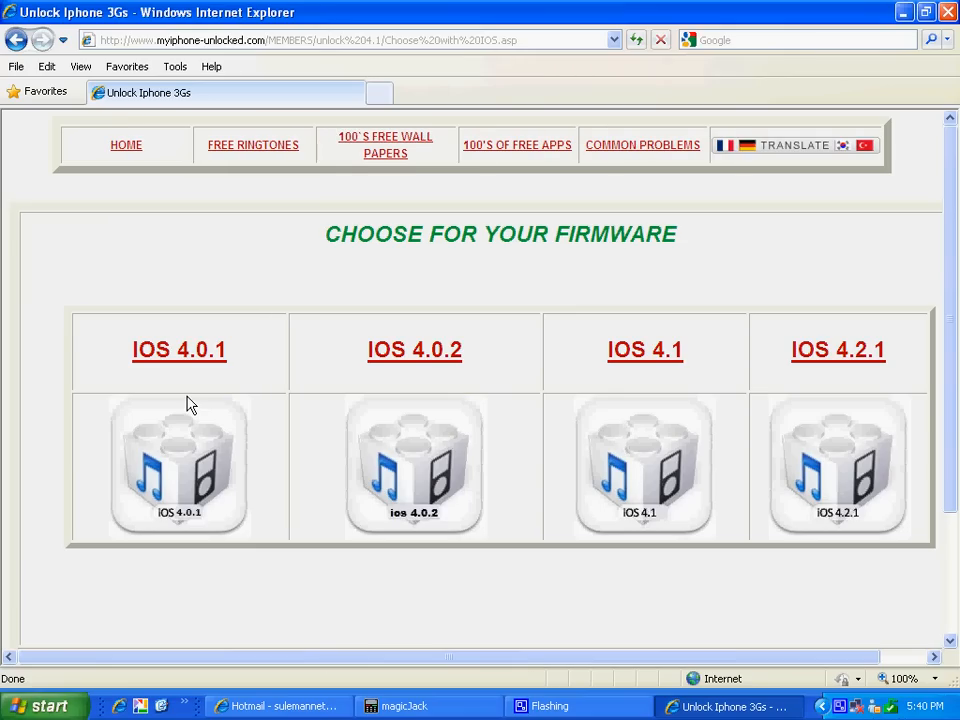
mouse_move(200, 96)
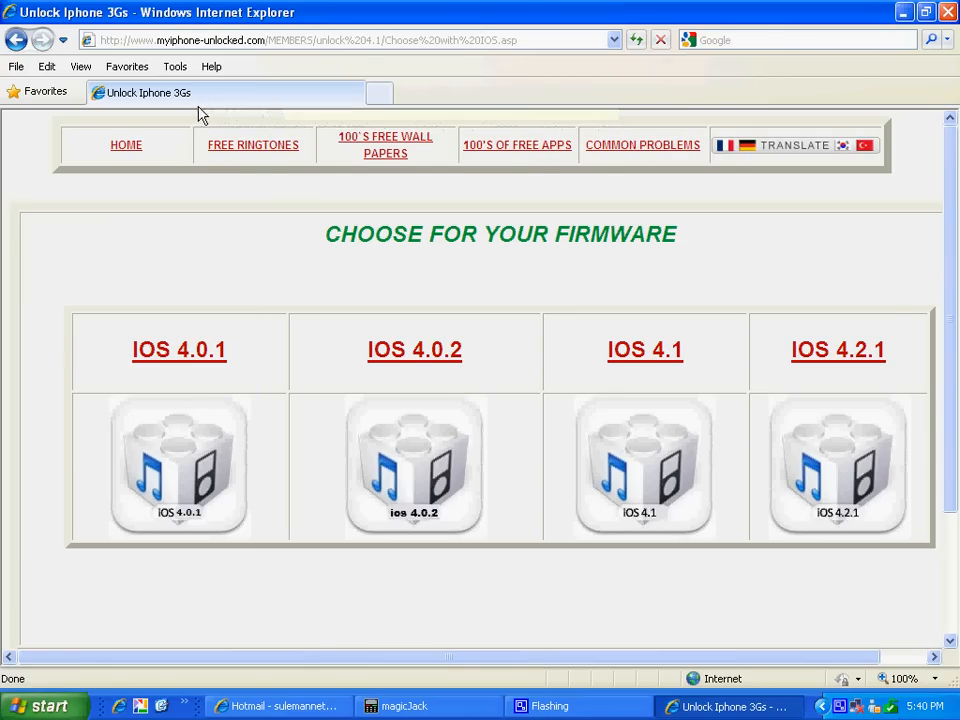
mouse_move(140, 114)
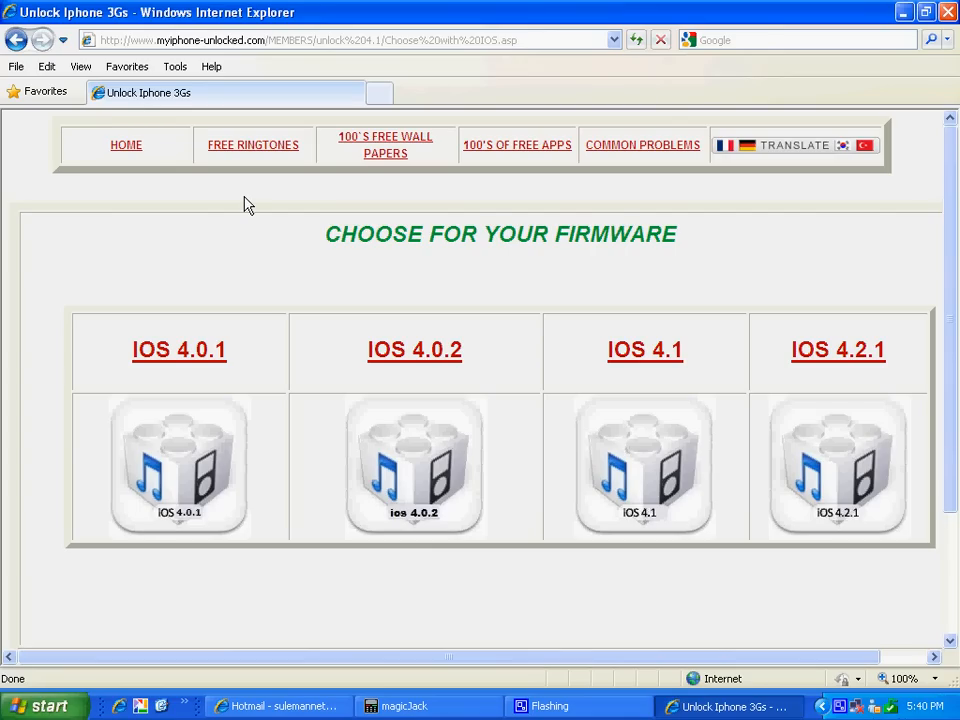
scroll(down, 3)
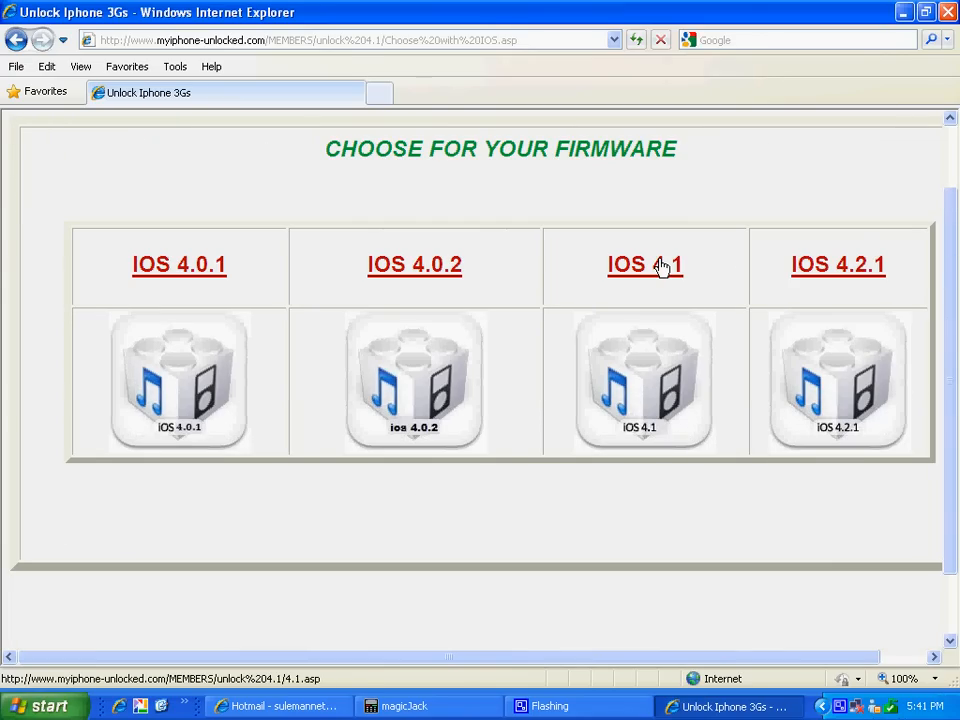
Show the iOS 4.0.2 / 4.1 instructions down past the Step 1 download and video guide
click(644, 264)
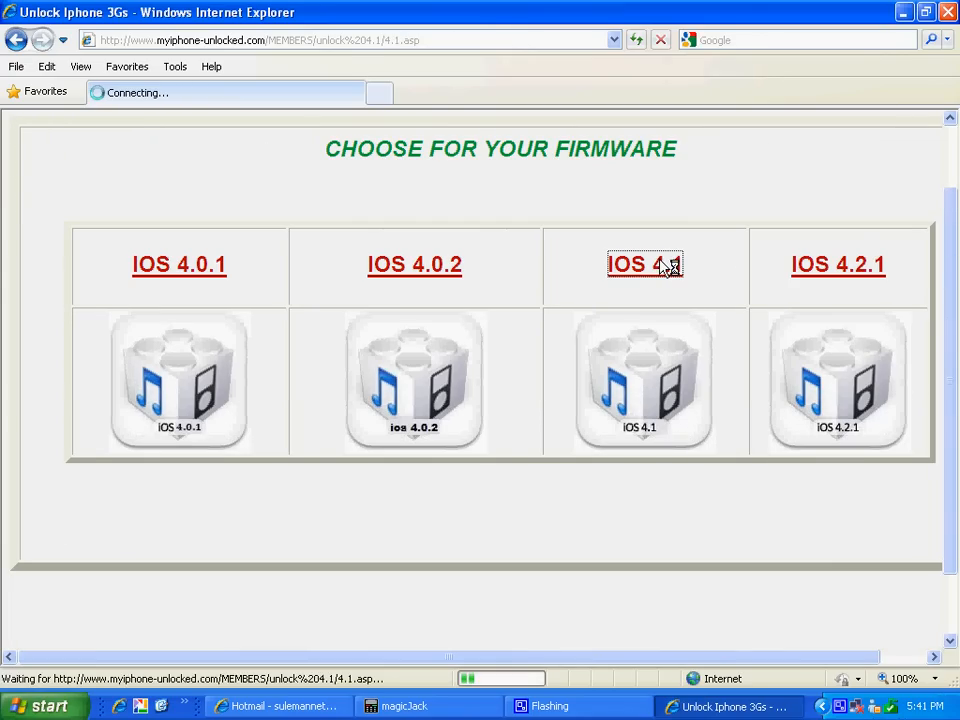
click(644, 264)
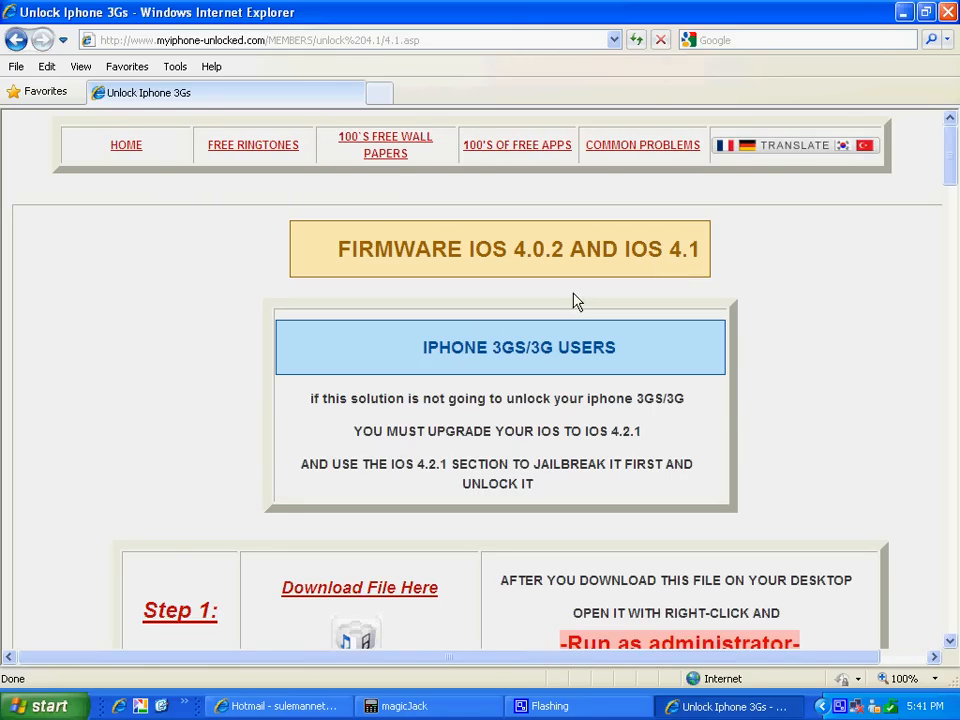
mouse_move(516, 392)
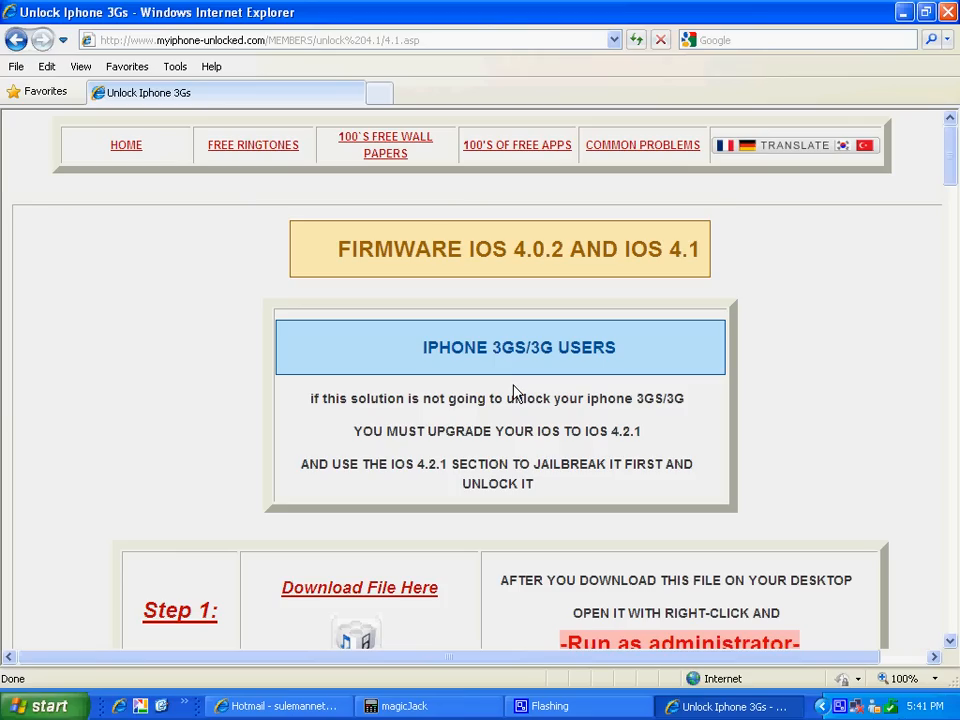
mouse_move(548, 382)
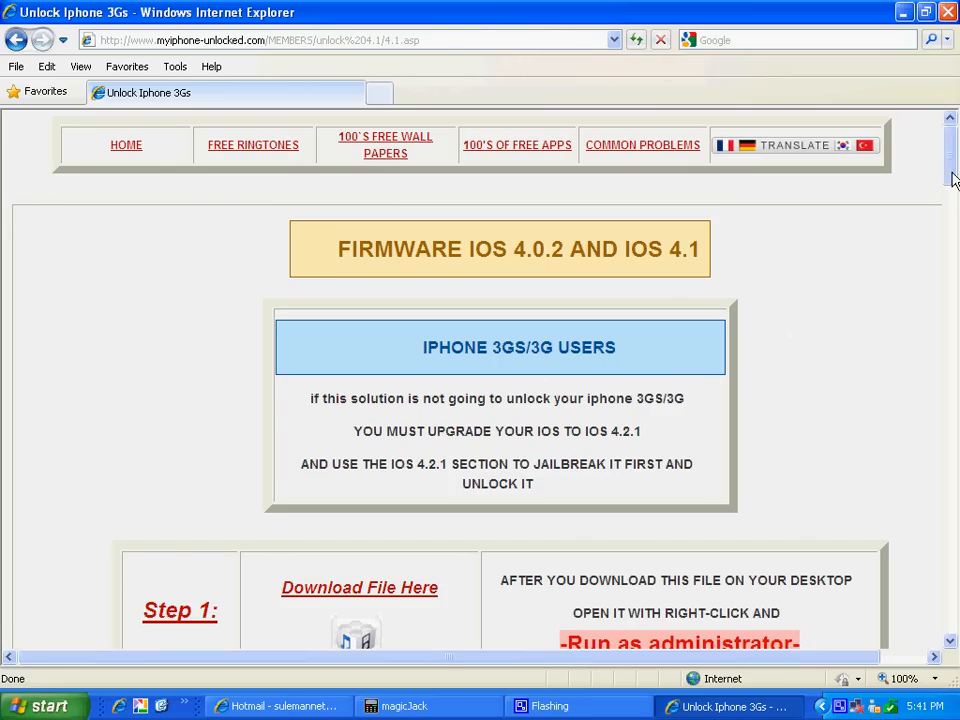
scroll(down, 3)
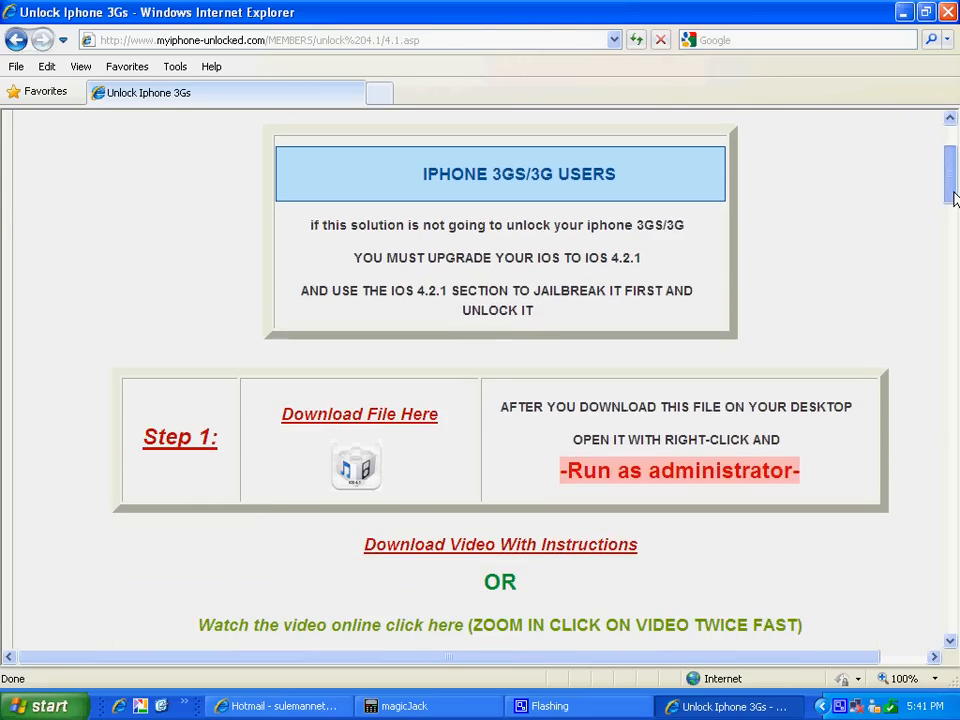
scroll(down, 3)
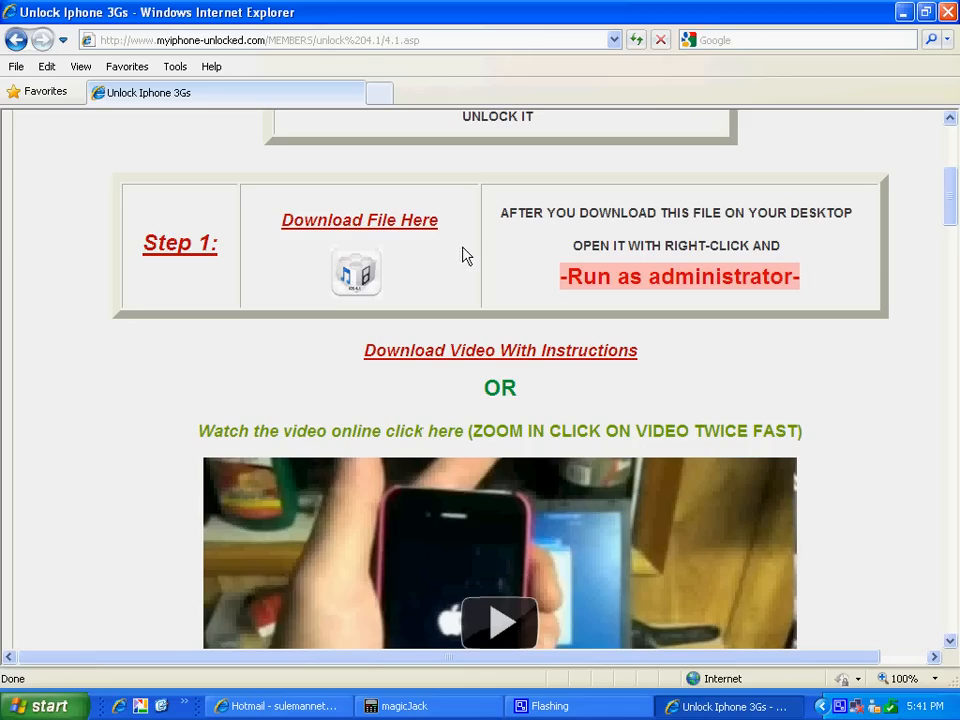
mouse_move(952, 200)
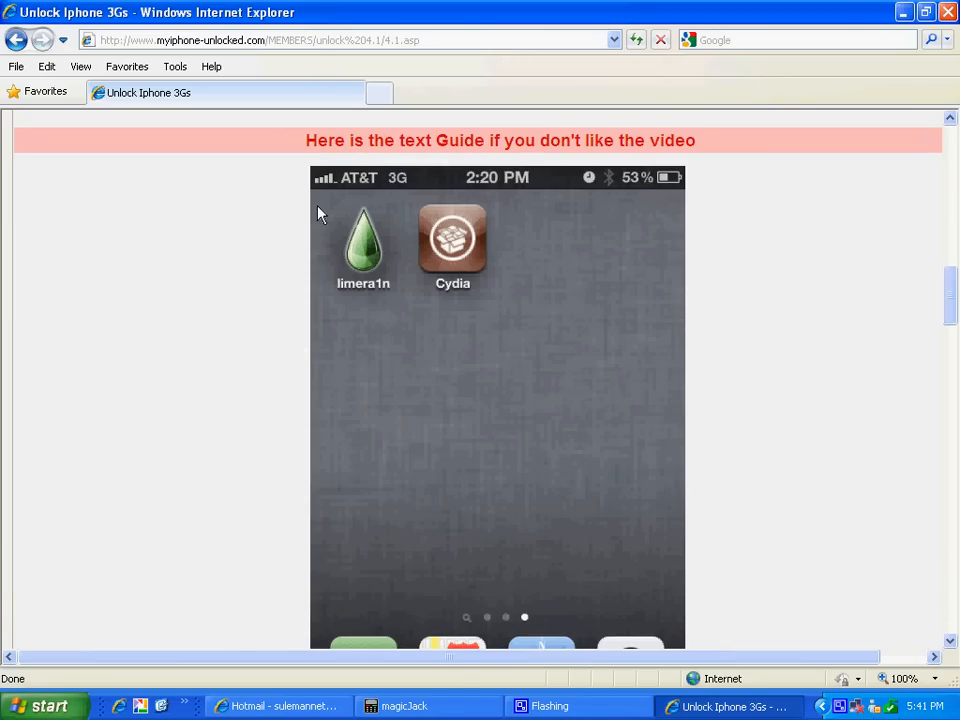
mouse_move(952, 300)
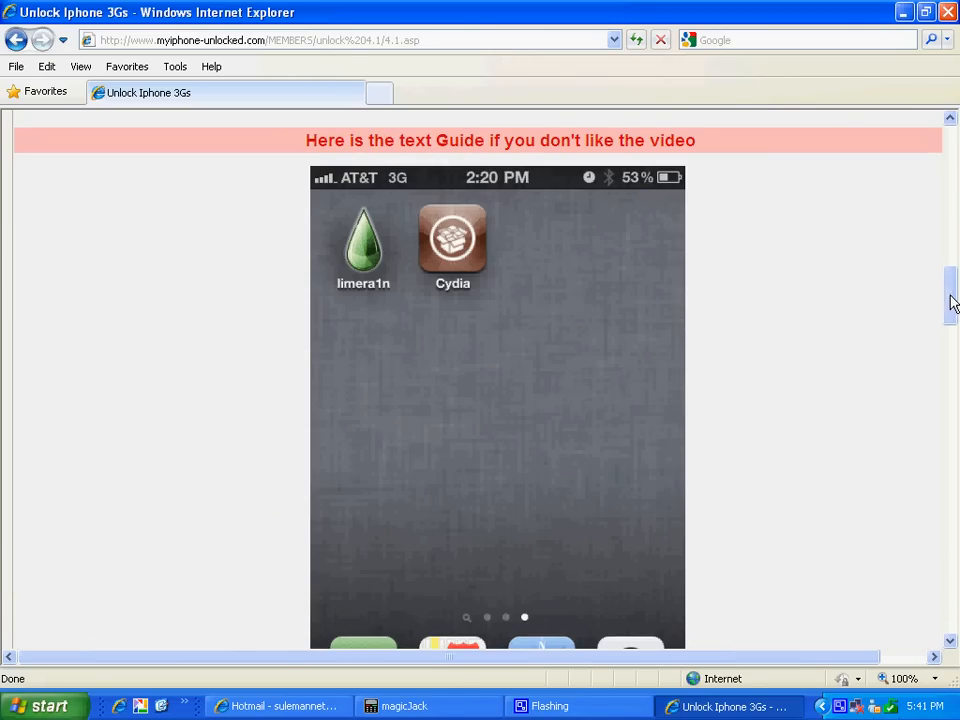